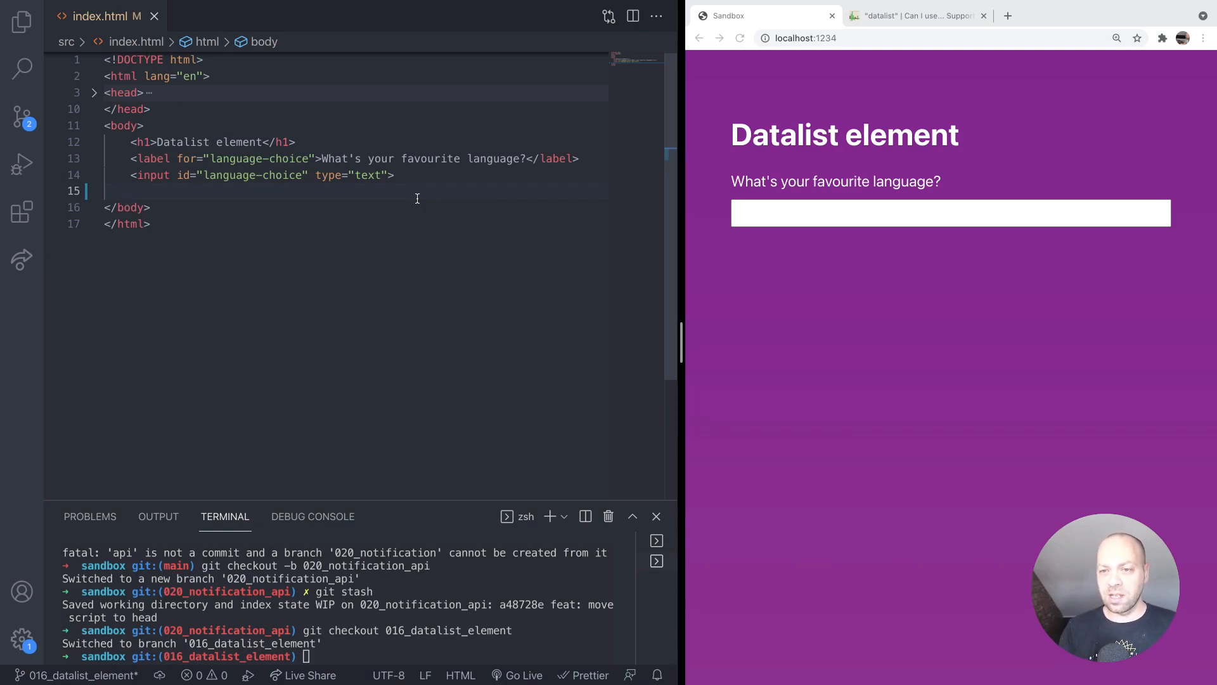
mouse_move(813, 214)
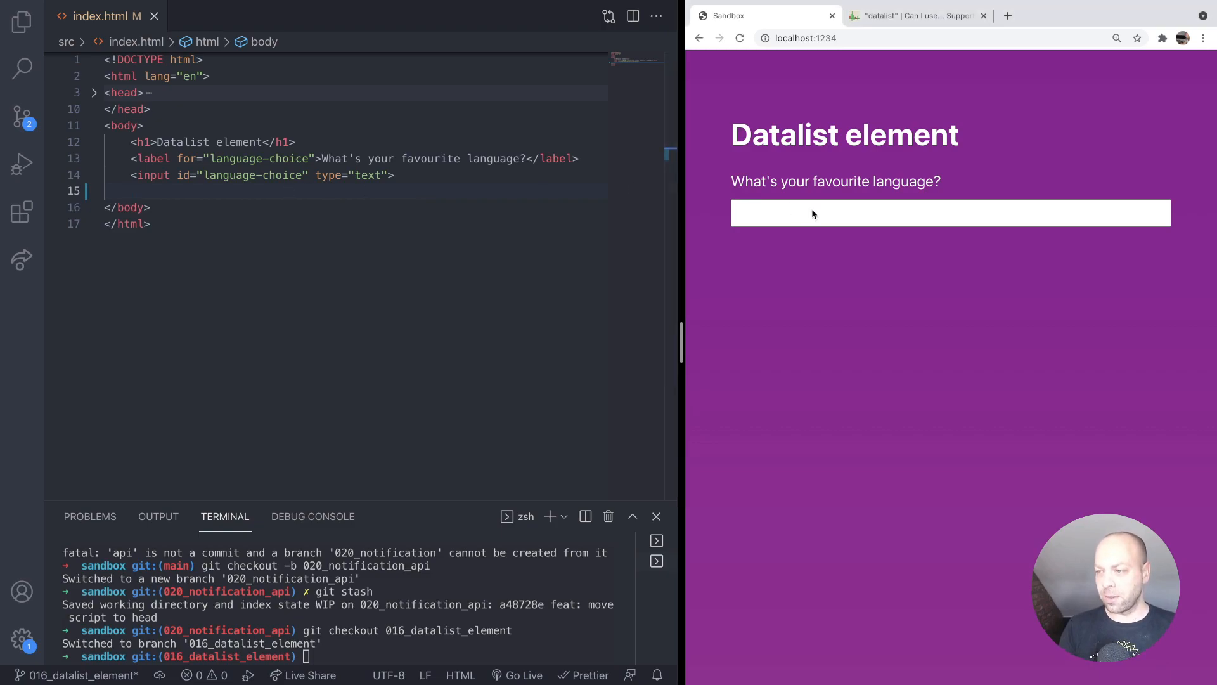
Step: Enter JavaScript into the favourite-language field on the localhost test page
click(848, 213)
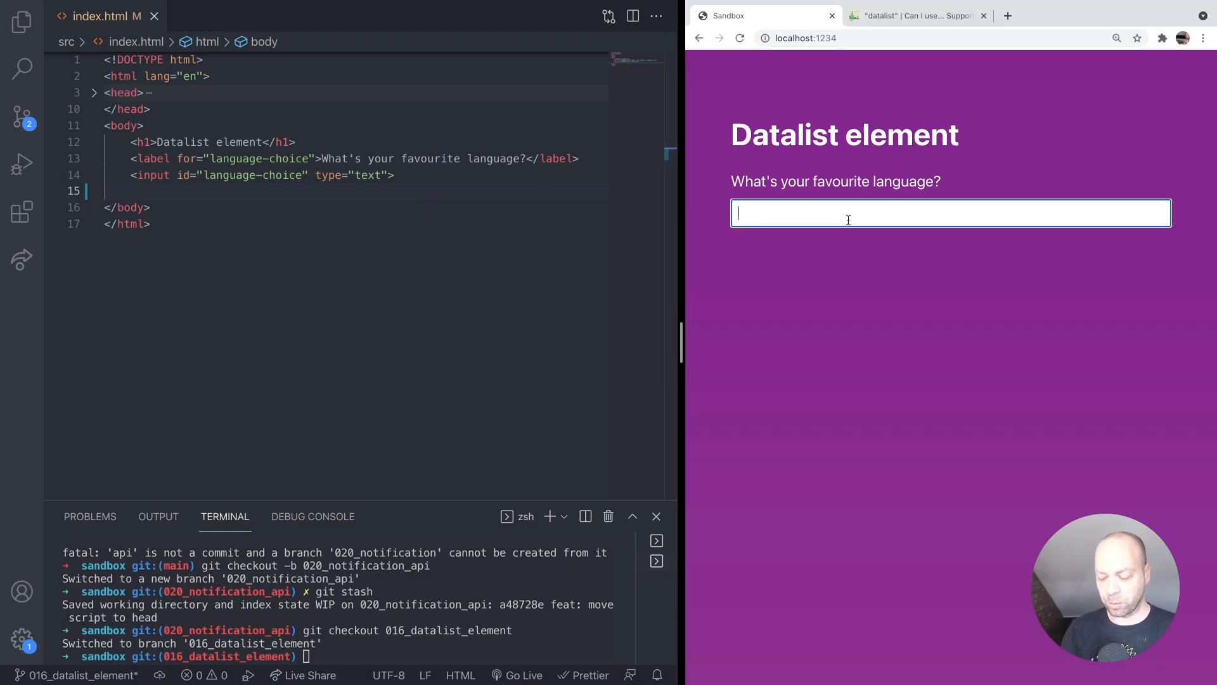
text(Java)
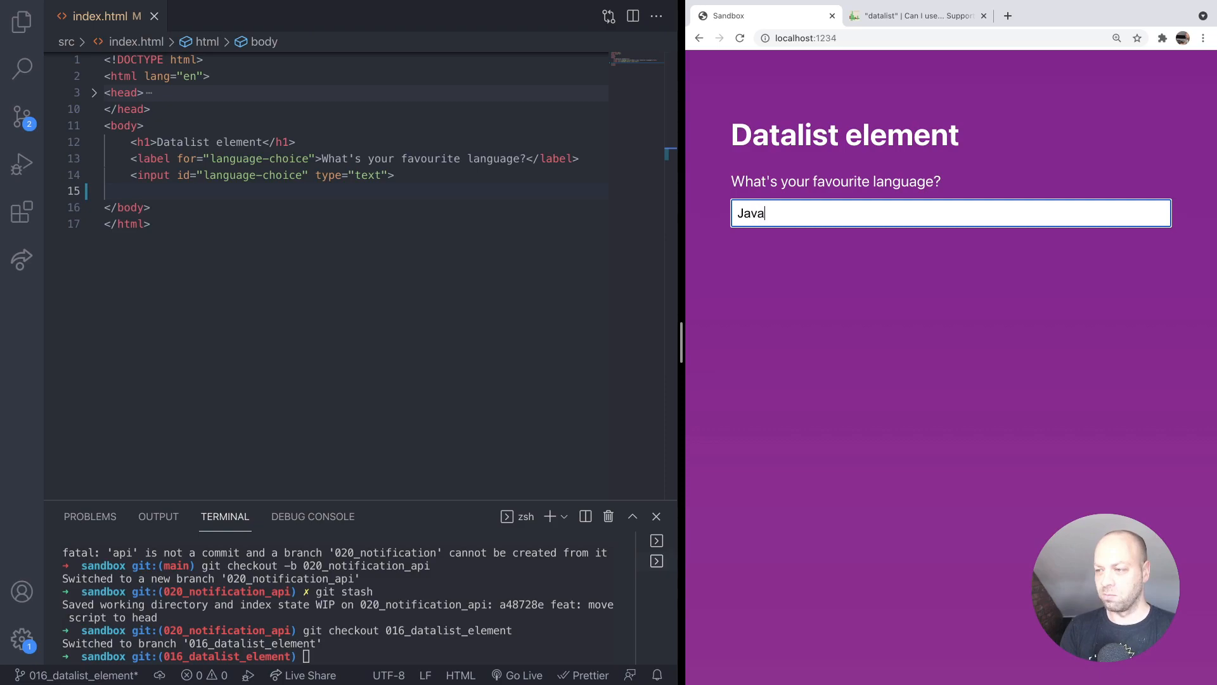
text(Script)
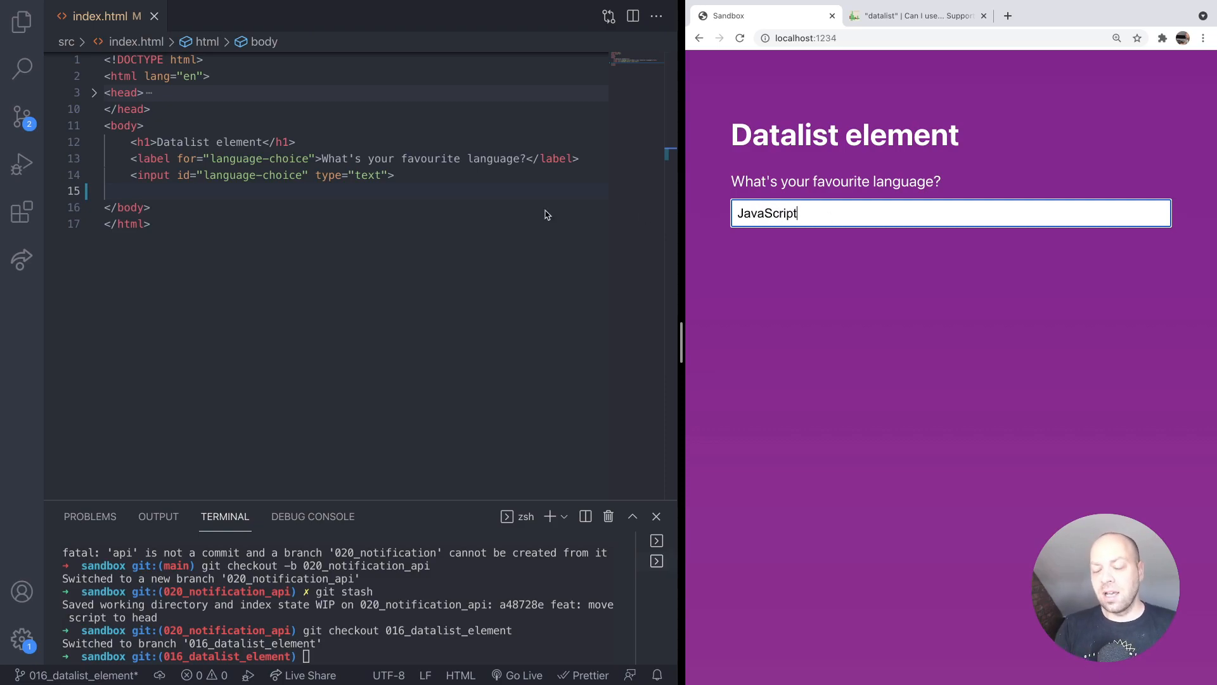
mouse_move(796, 264)
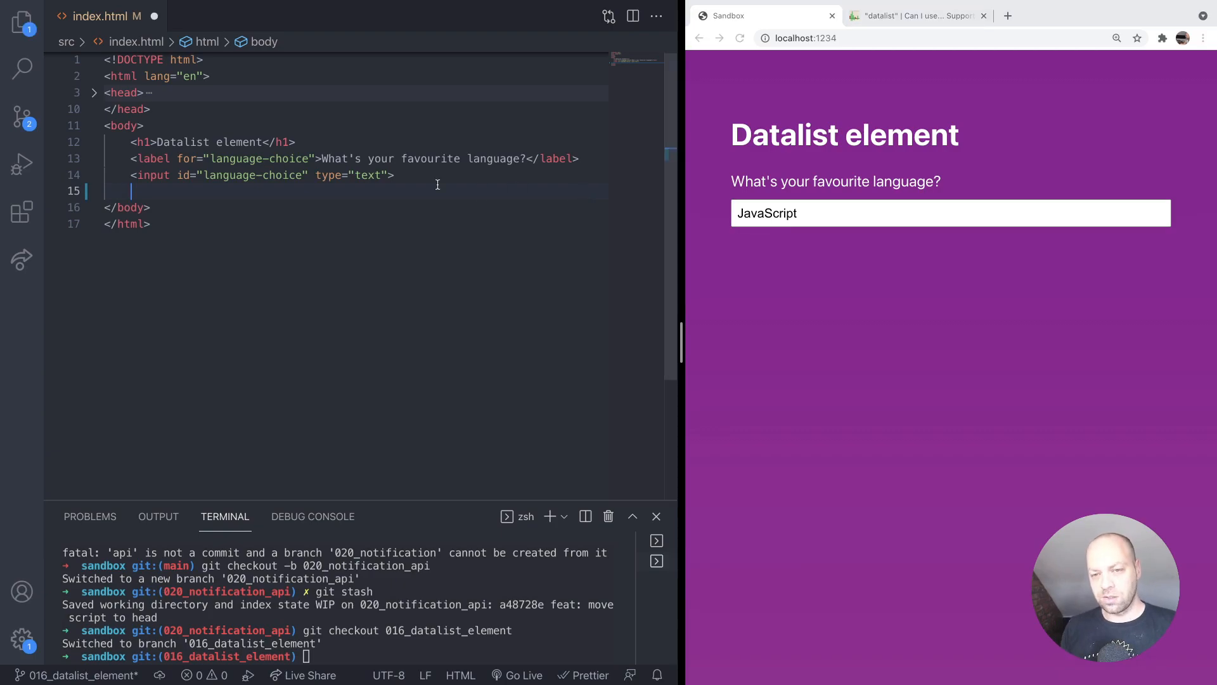
Step: Start a datalist below the input with a first option whose value is JavaScript
text(<datalist></datalist>)
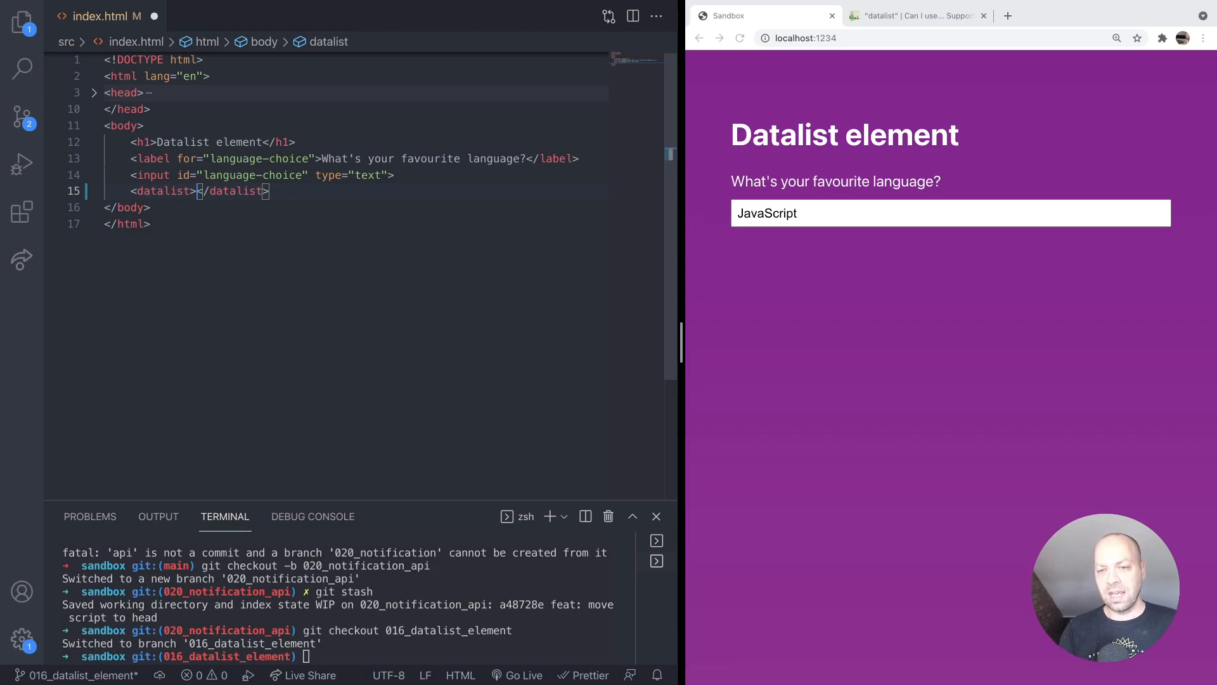
key(Enter)
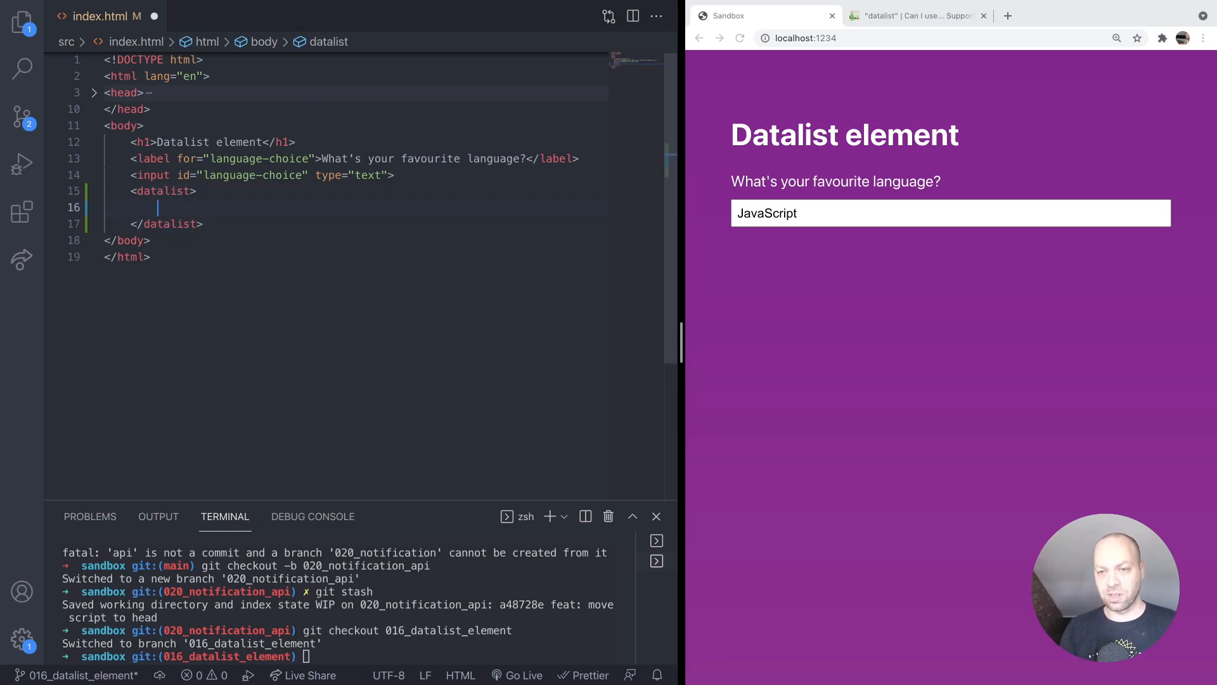
text(<option)
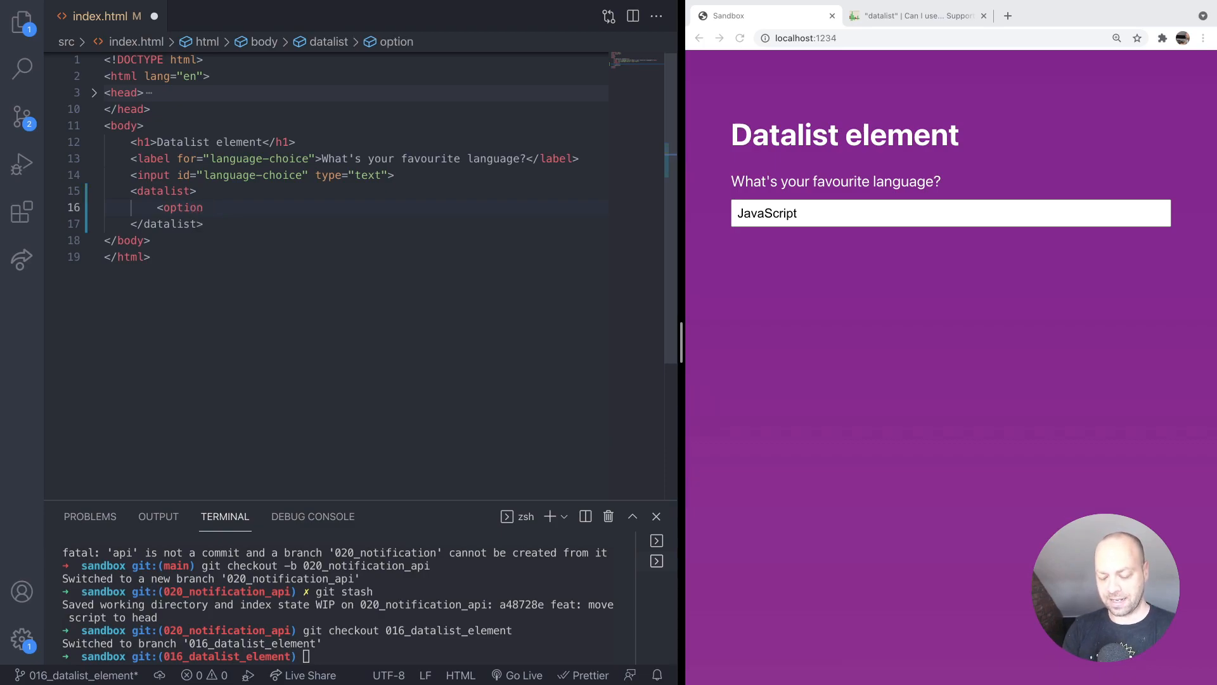
text(value="J)
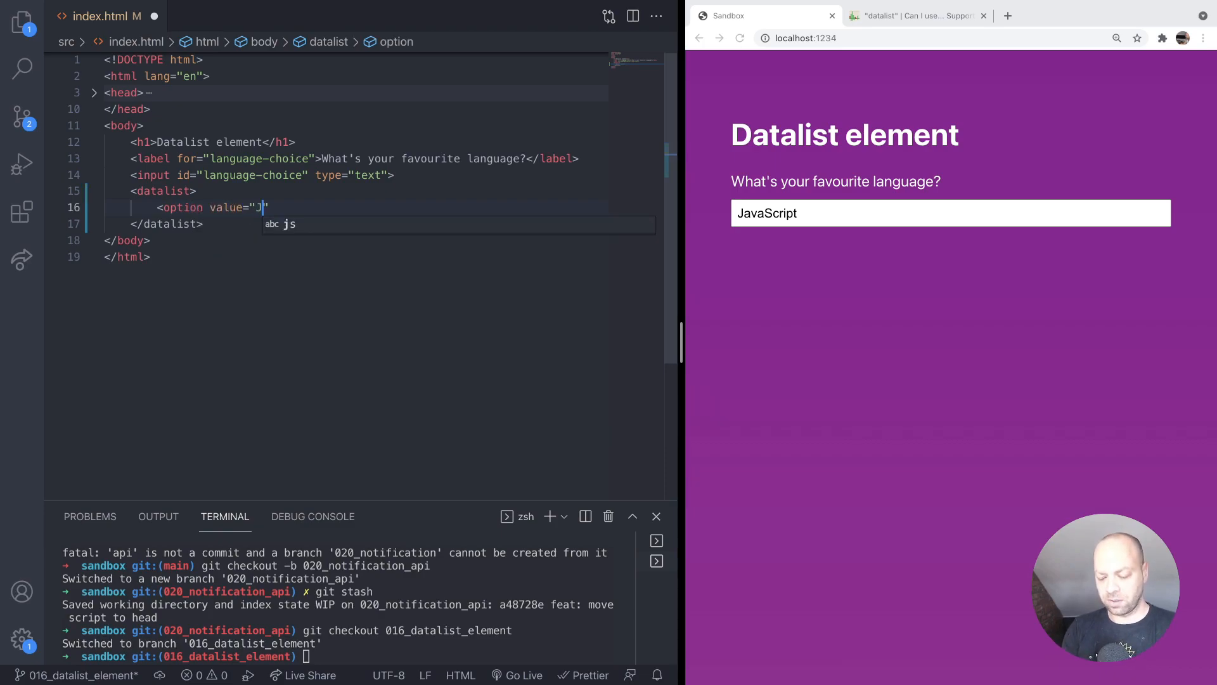
text(avaScript)
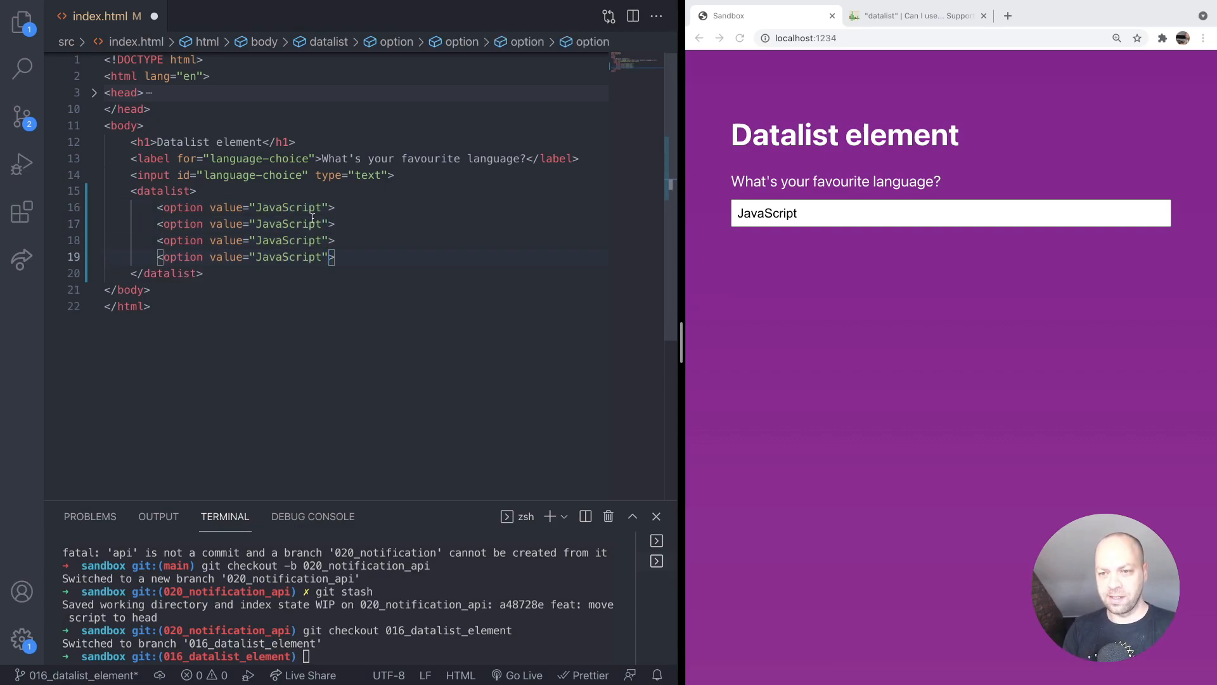
Step: Add the remaining options PHP, Go, HTML and CSS, then return to the reloaded page's language field
text(PHP)
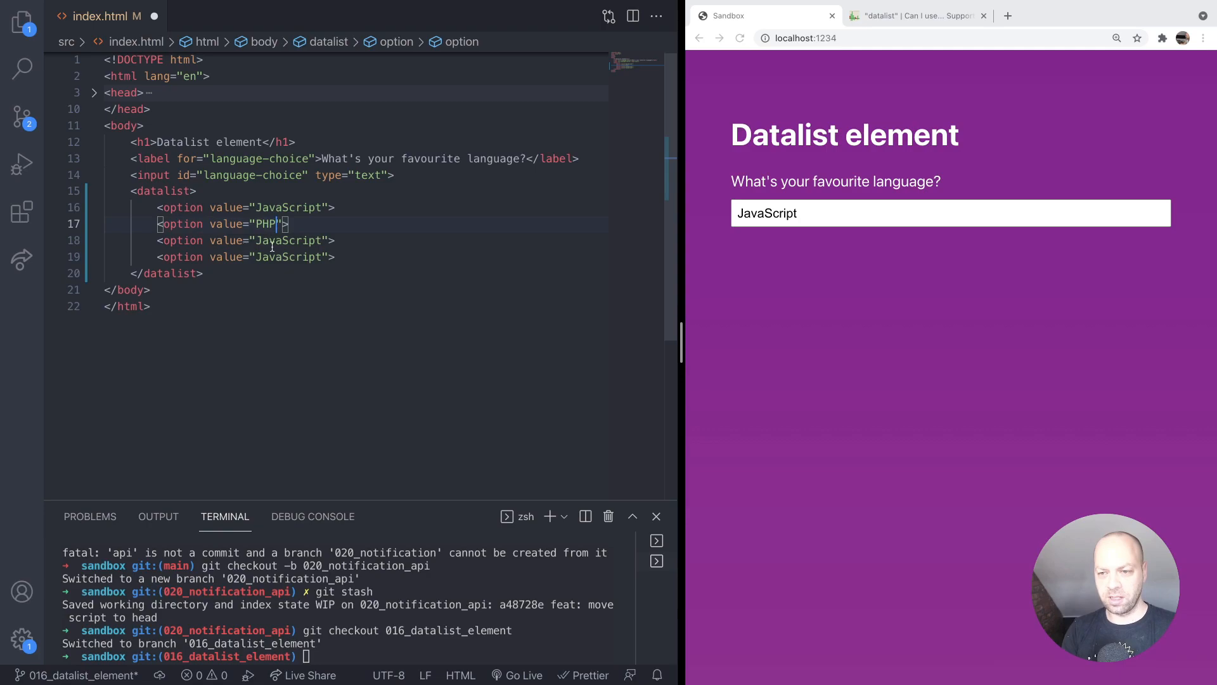
text(Go)
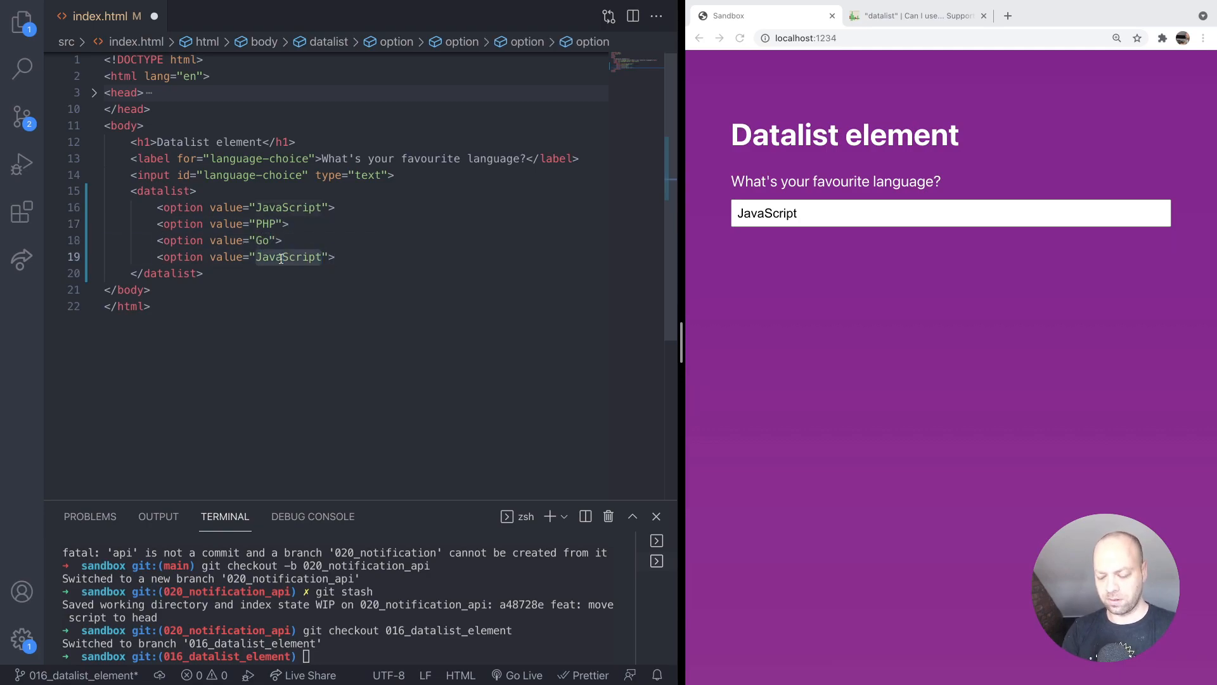
text(HTML)
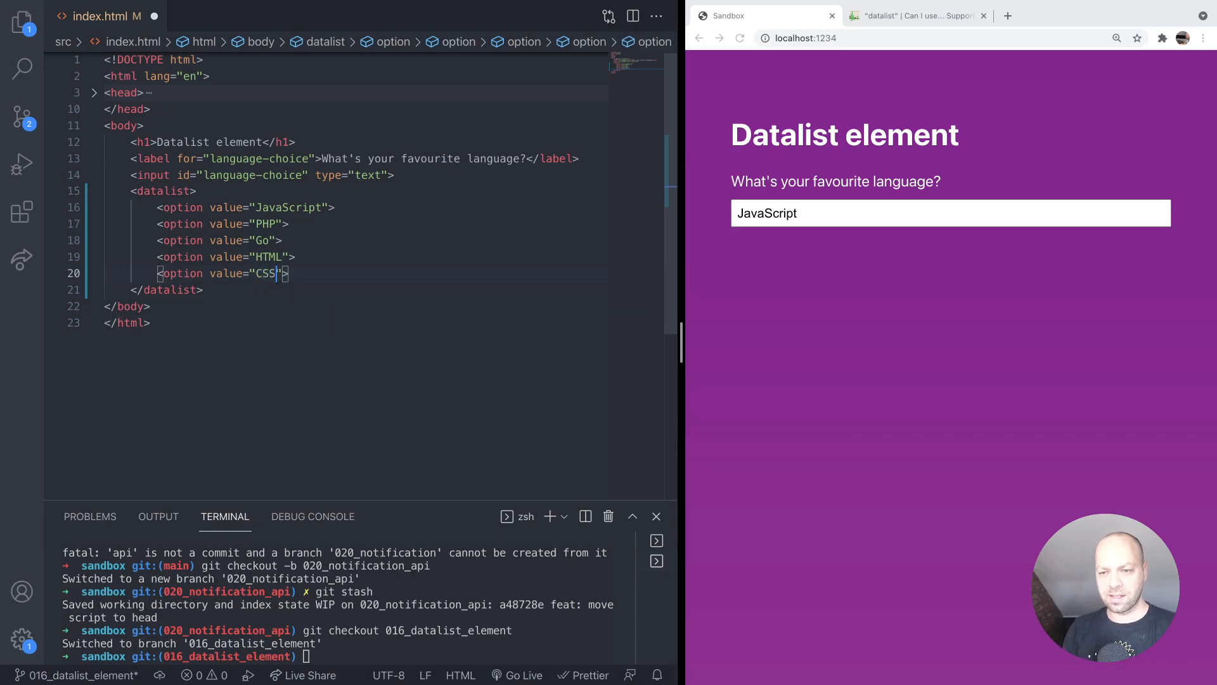
triple_click(870, 213)
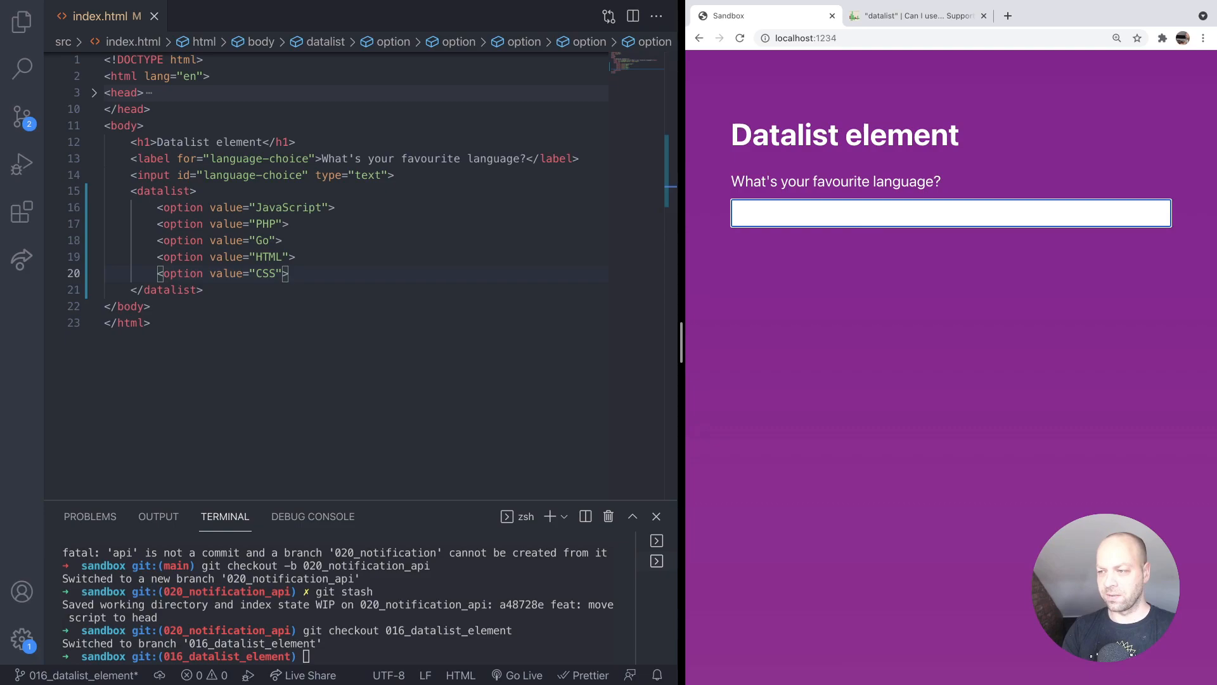
Step: Enter ja in the language field to check whether any suggestions appear
text(ja)
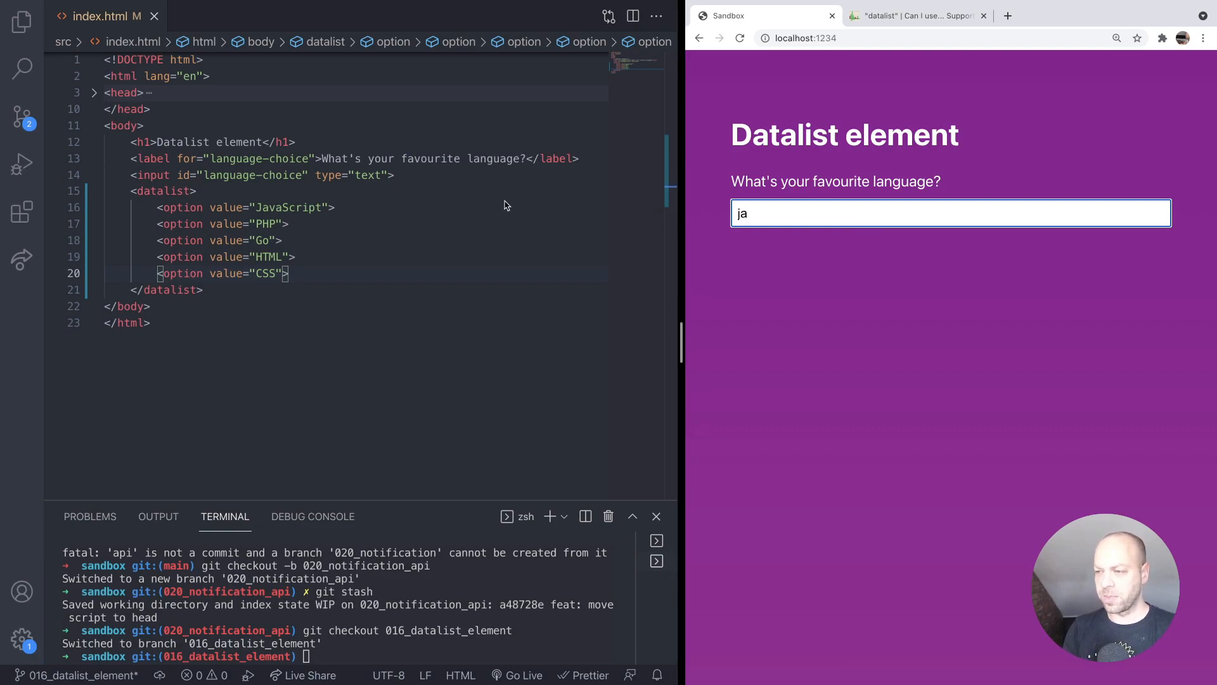
mouse_move(218, 250)
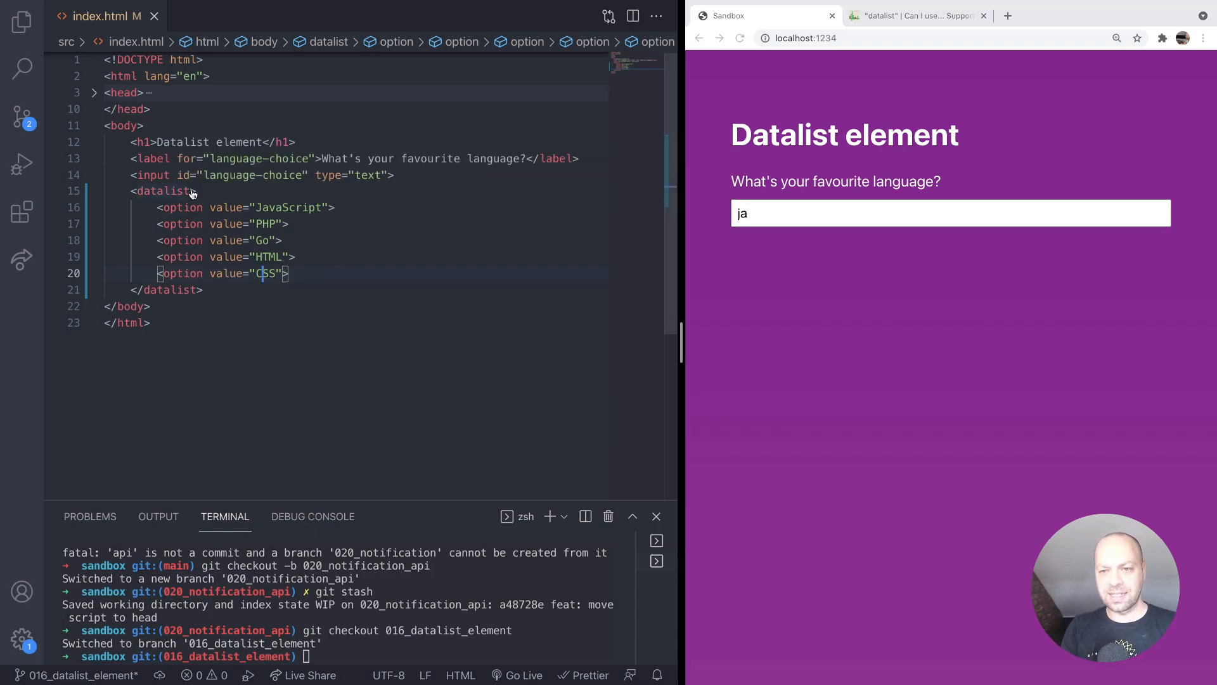
Step: Give the datalist id="languages" and point the input's list attribute to languages
text(id="")
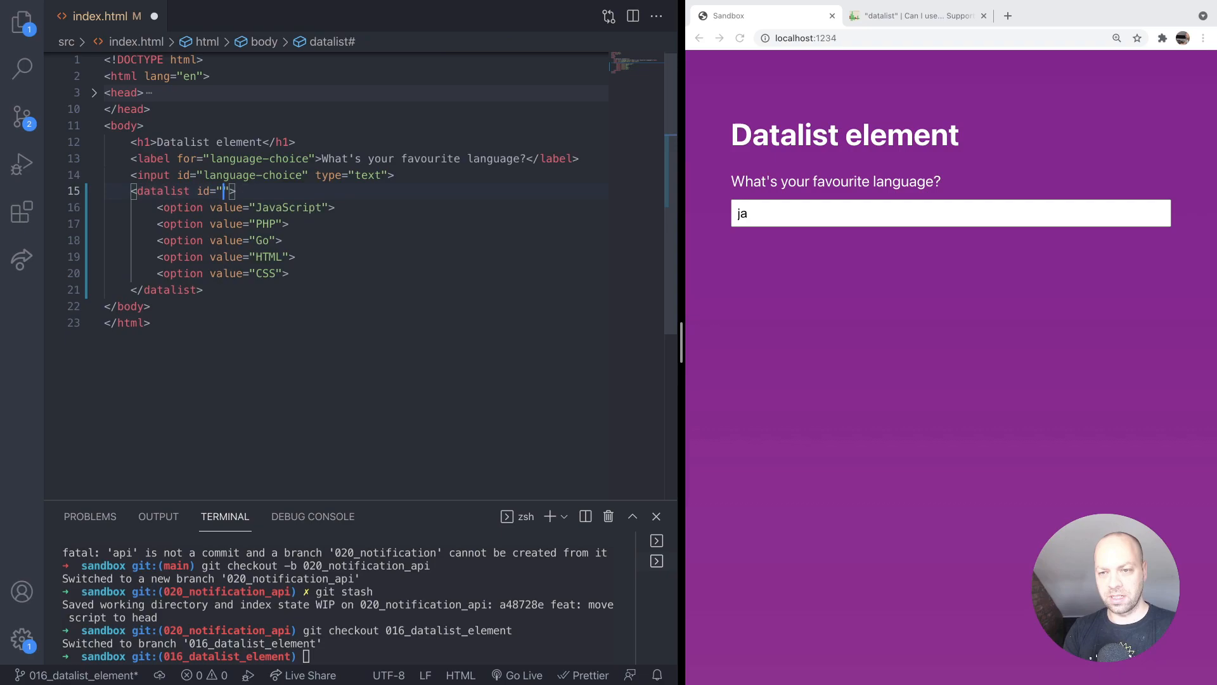
text(languages)
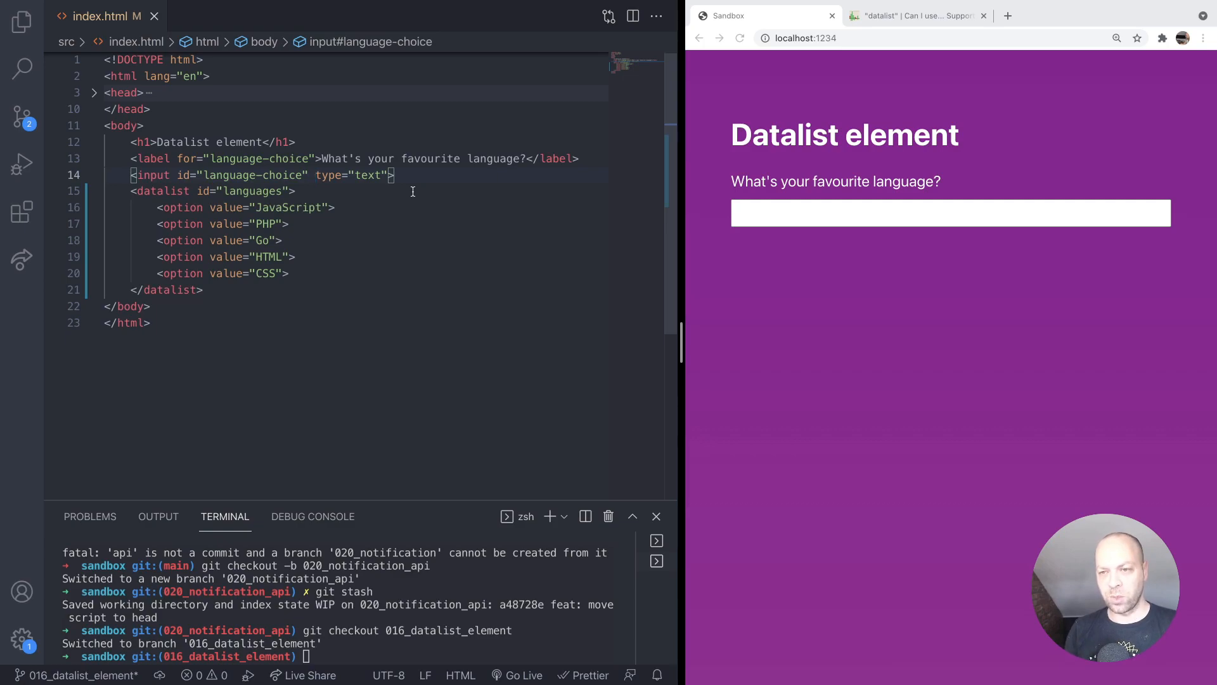
text(list=")
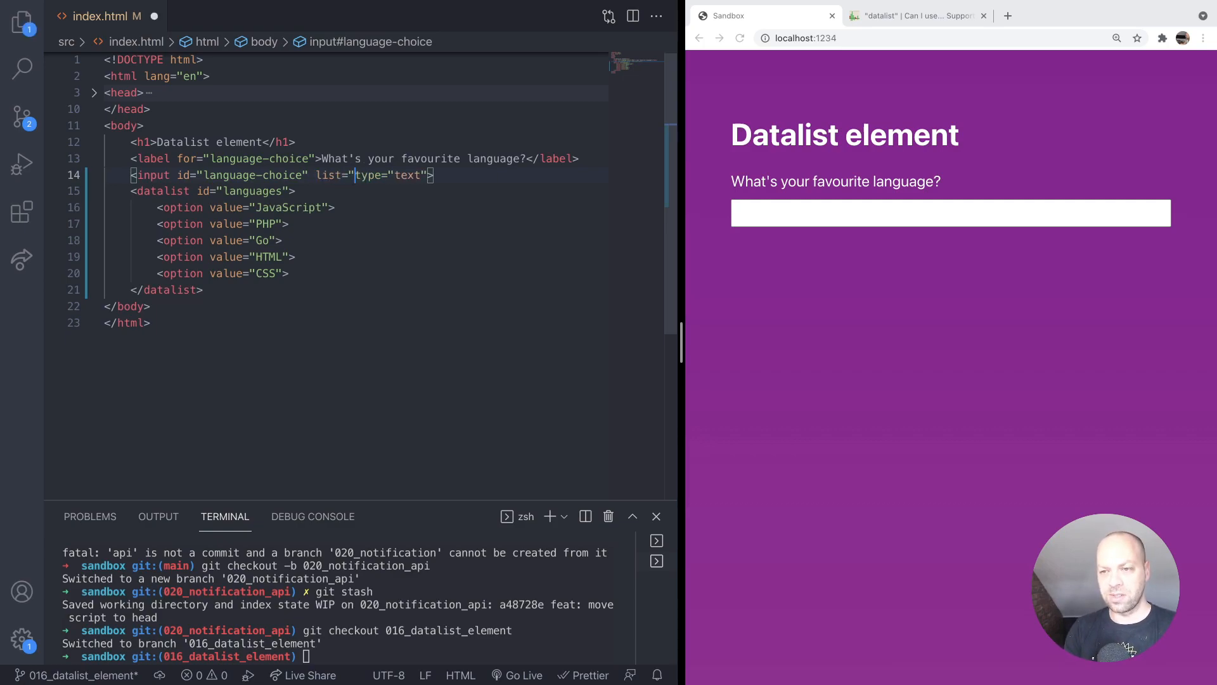
key(Backspace)
text(" )
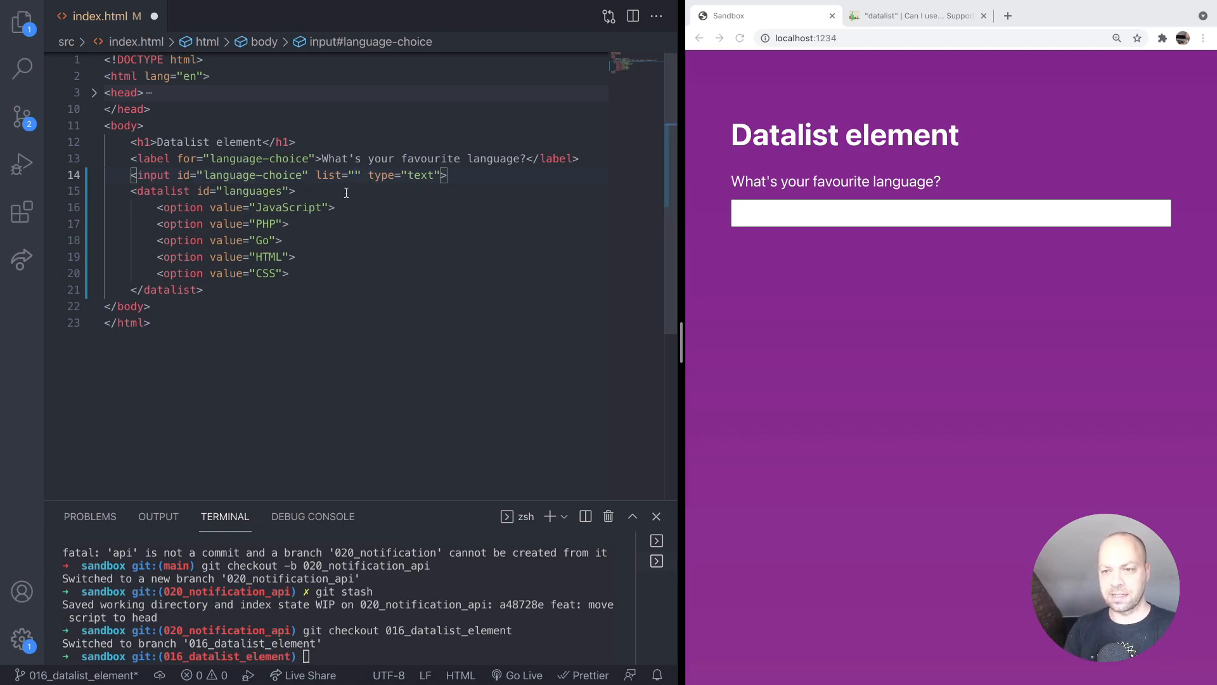
text(langa)
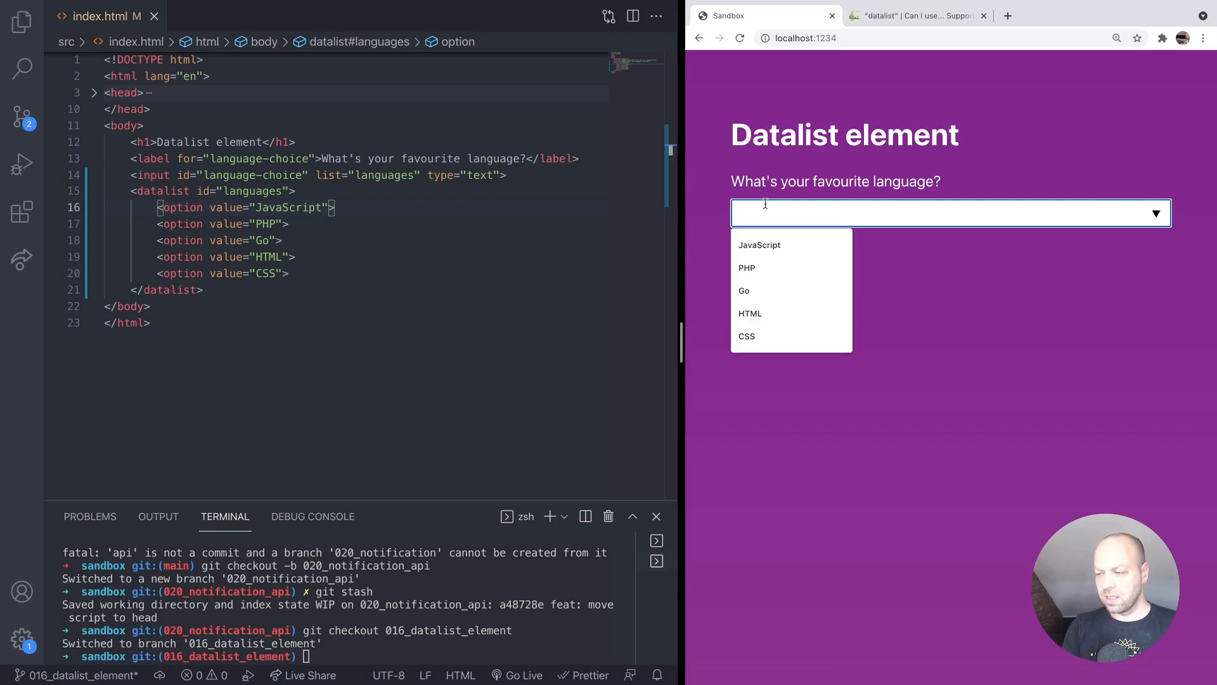
mouse_move(758, 244)
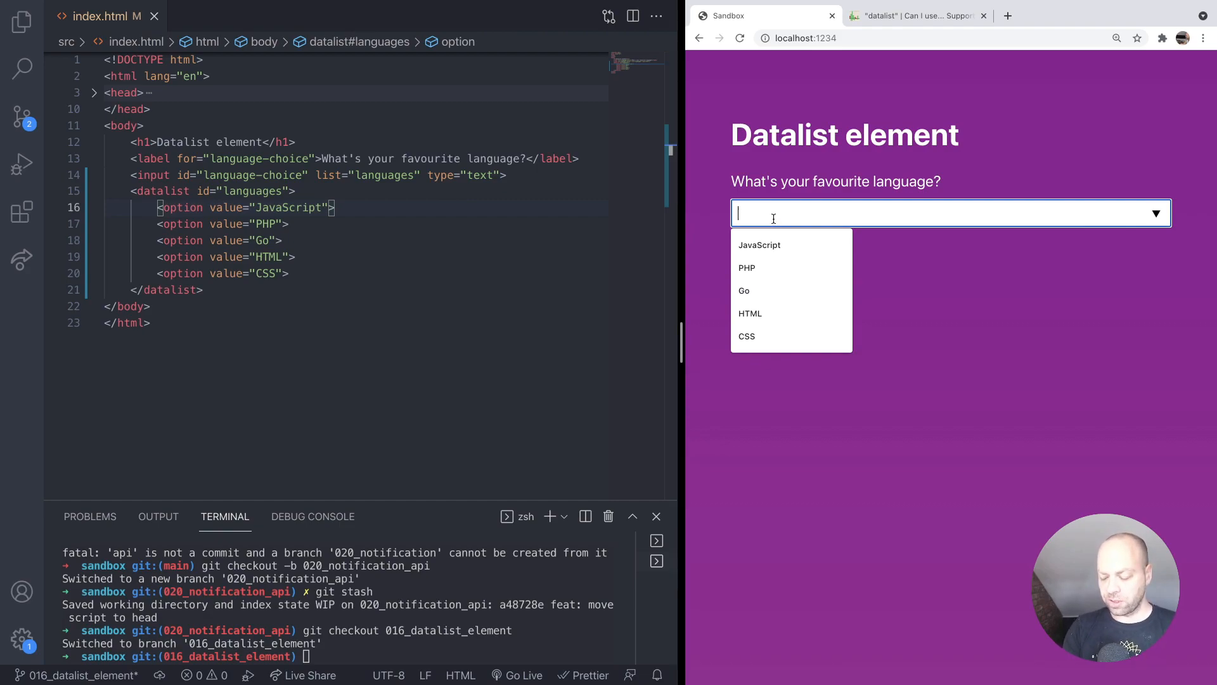
Step: Enter j then s to watch the suggestions narrow to JavaScript and CSS, then clear the field
text(j)
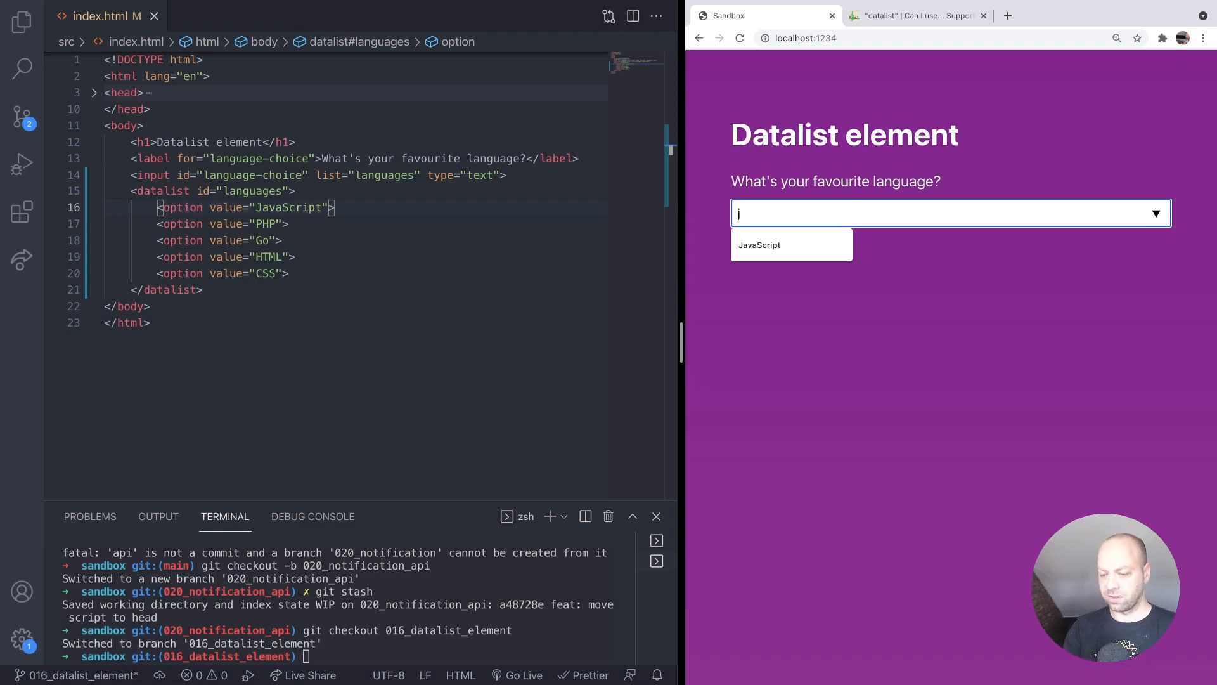
text(s)
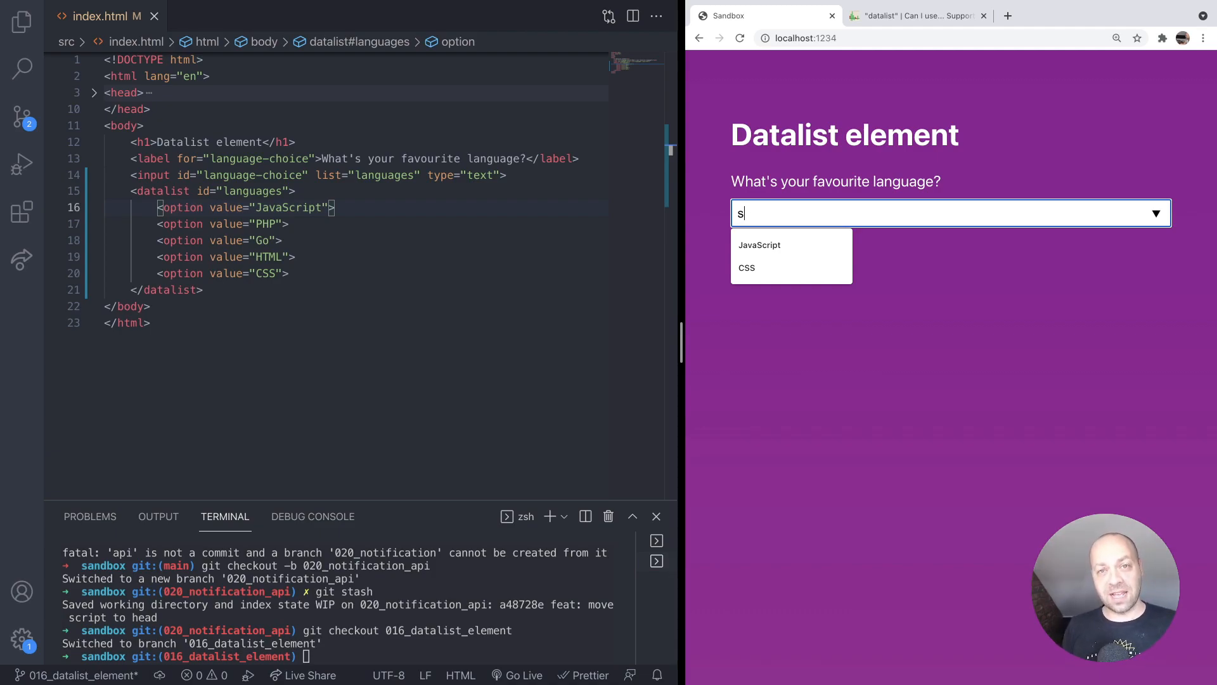
key(Backspace)
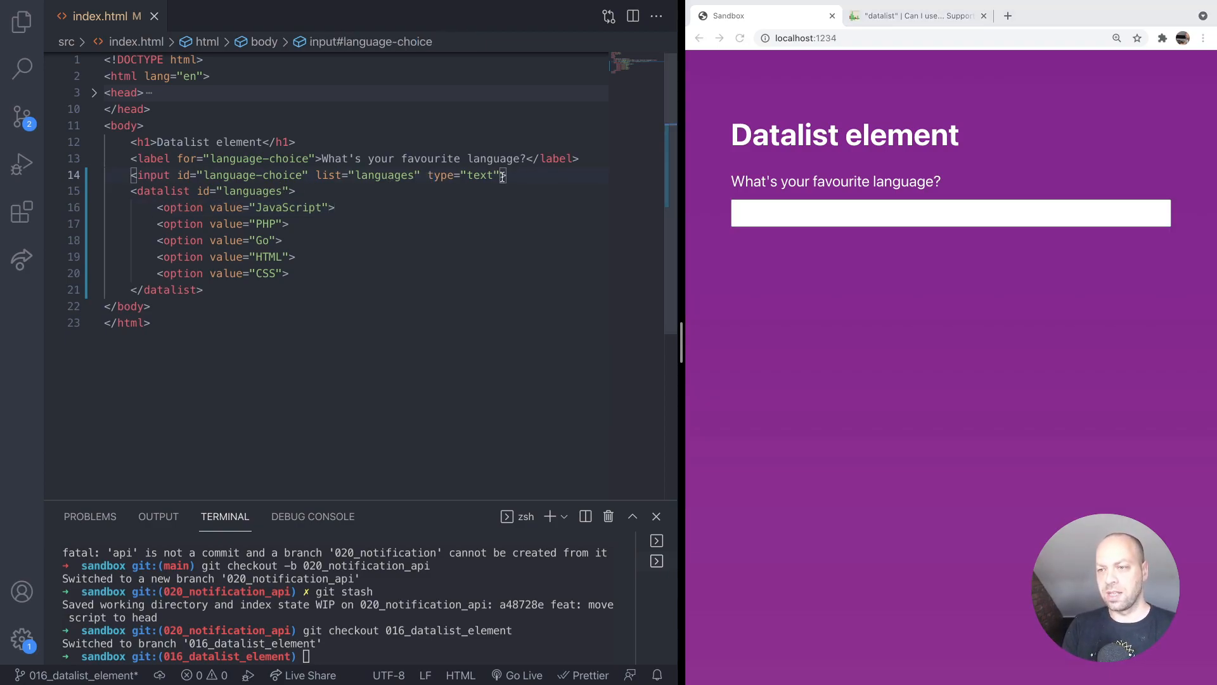
Step: Add autocomplete="off" to the input and switch to the Can I use datalist support page
text(autocomplete="off)
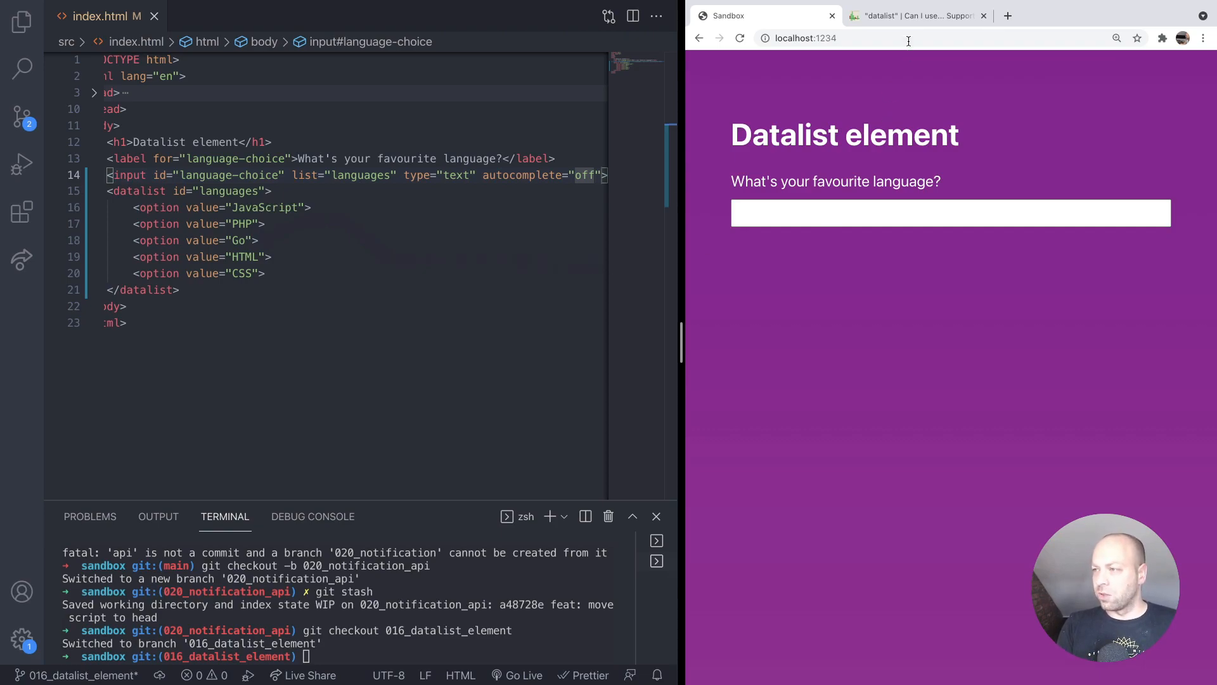
click(916, 15)
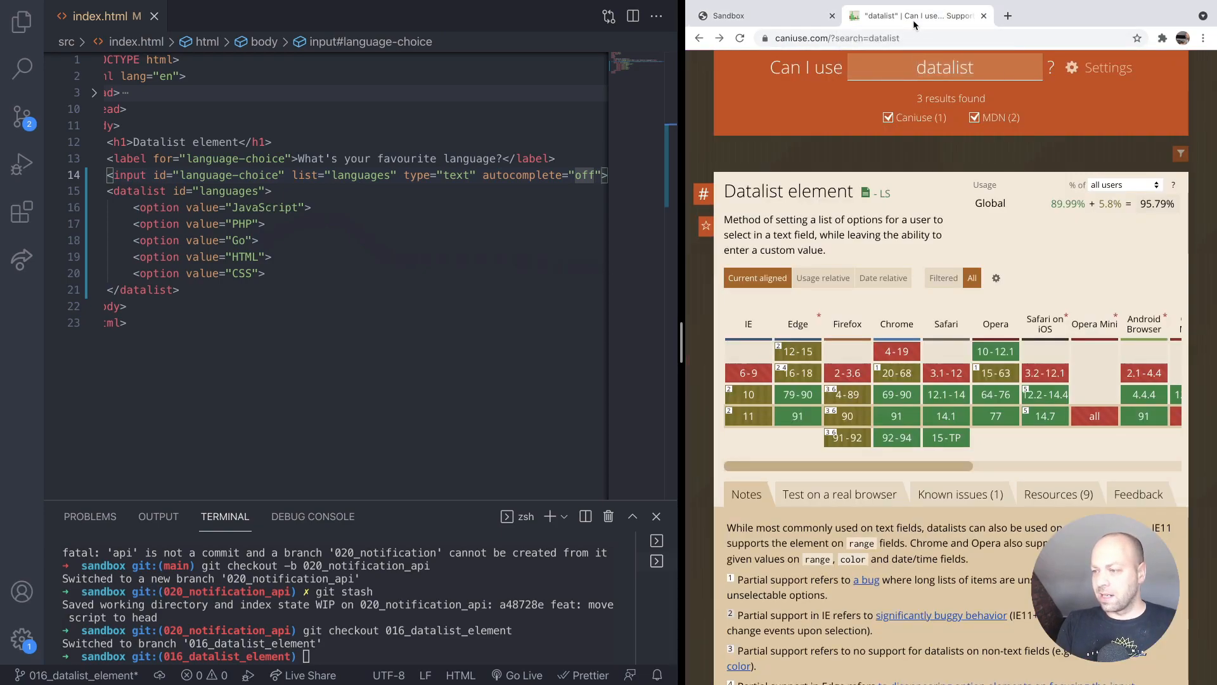